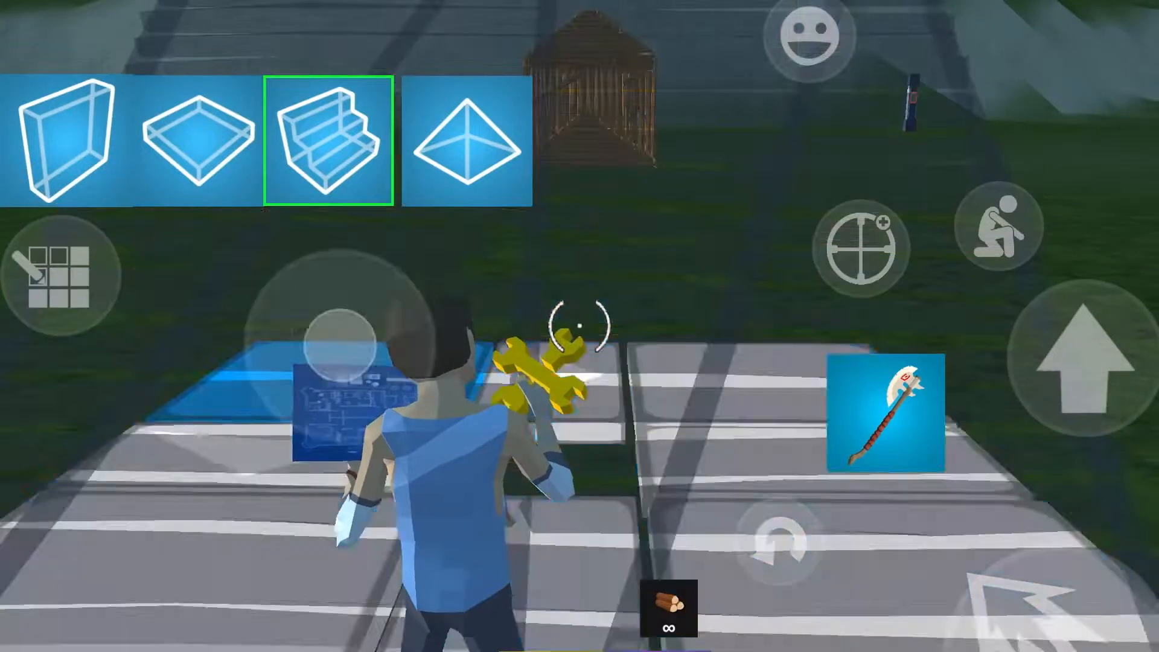
click(466, 144)
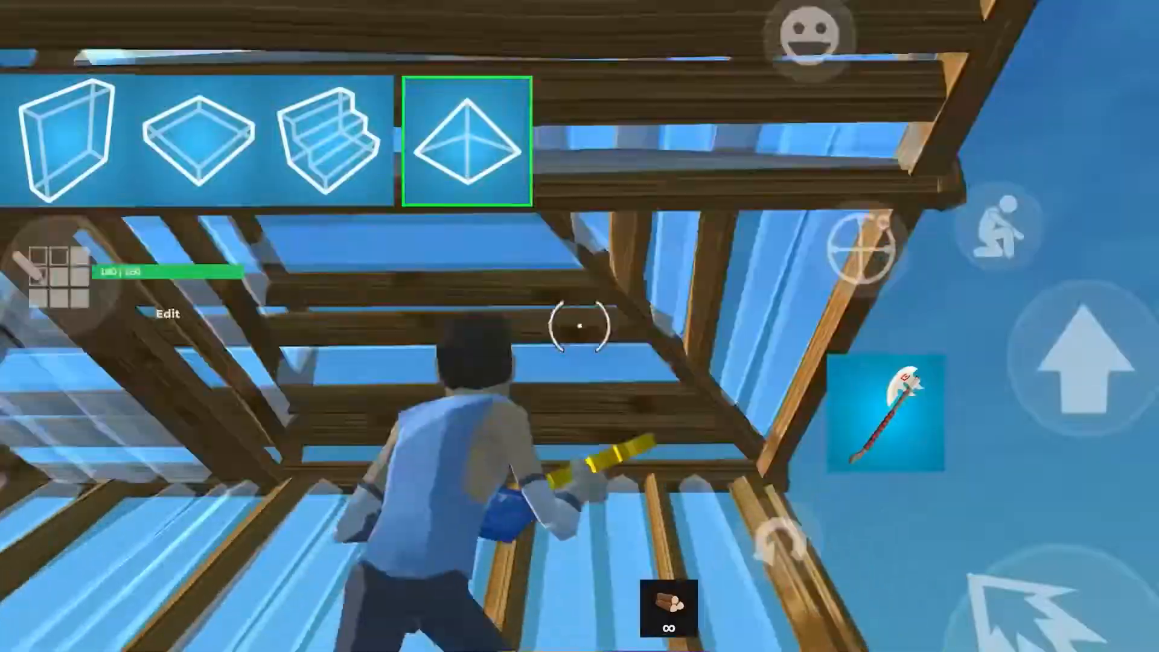
click(64, 133)
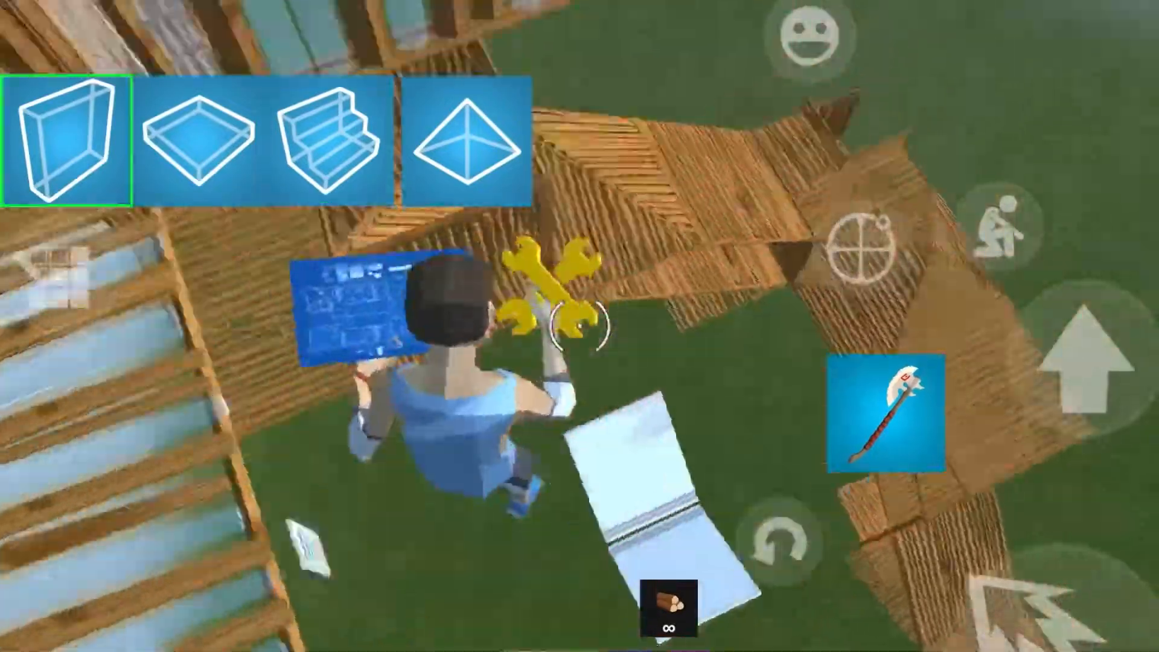
click(473, 145)
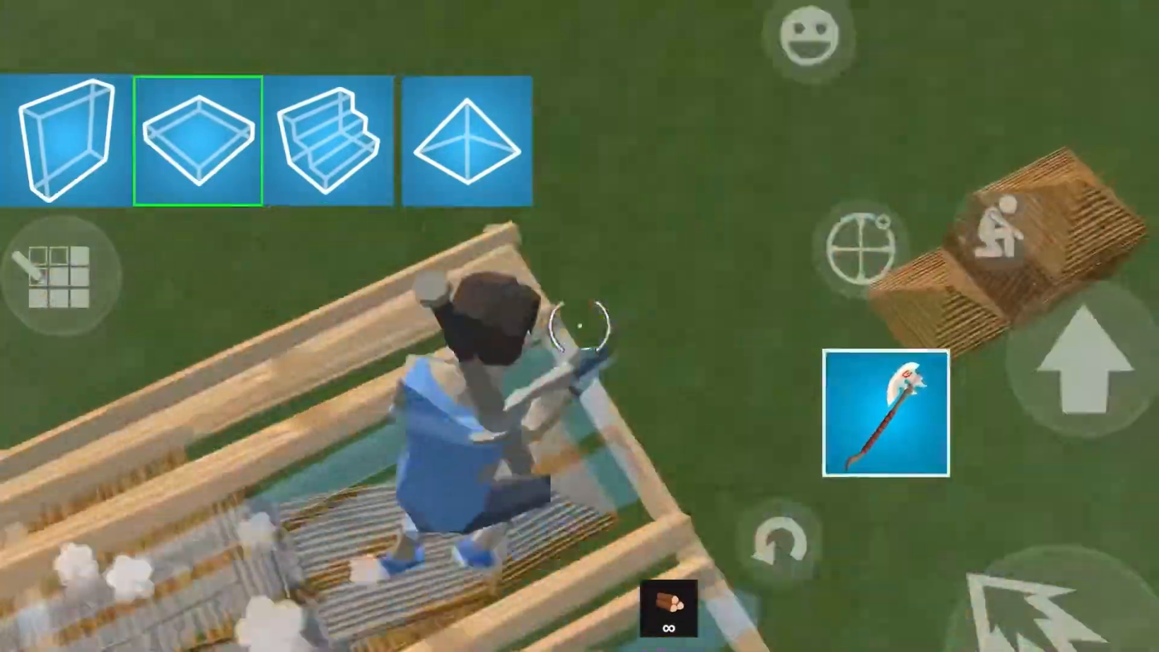
click(63, 139)
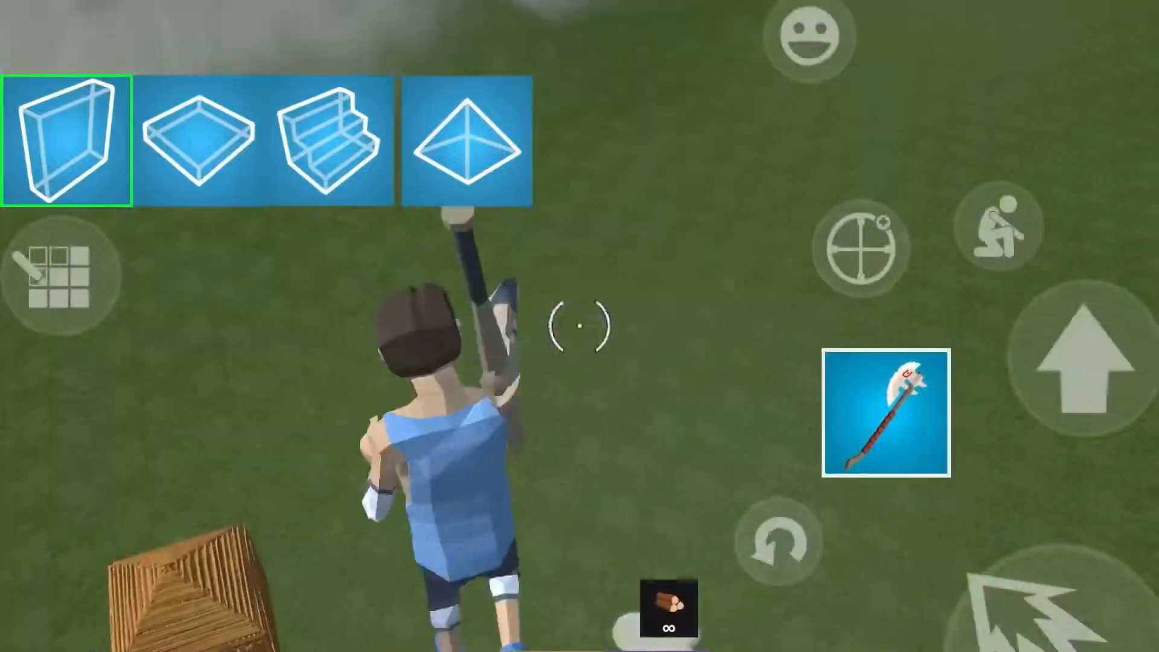